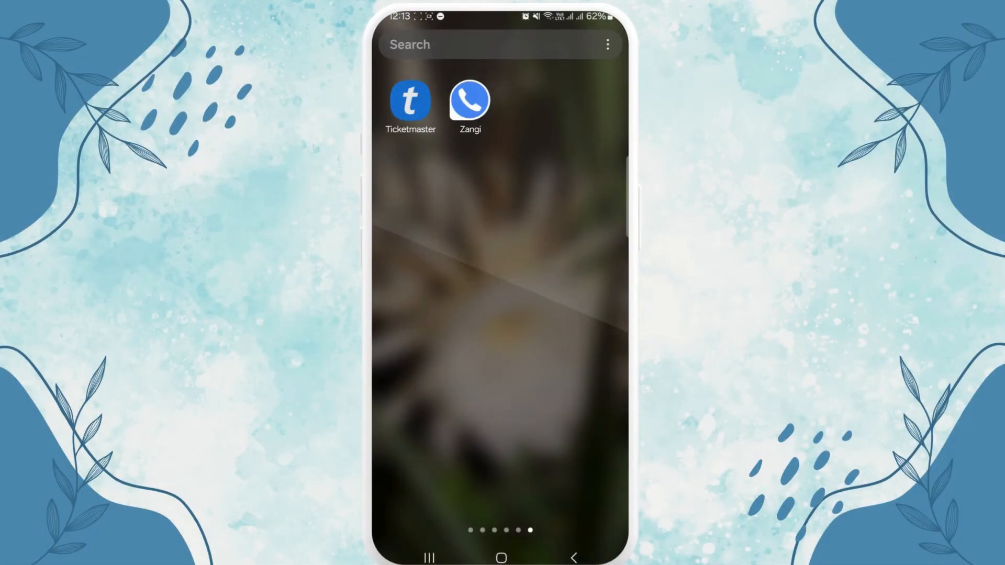
Launch Zangi from the app drawer and show its chats list
left_click(469, 101)
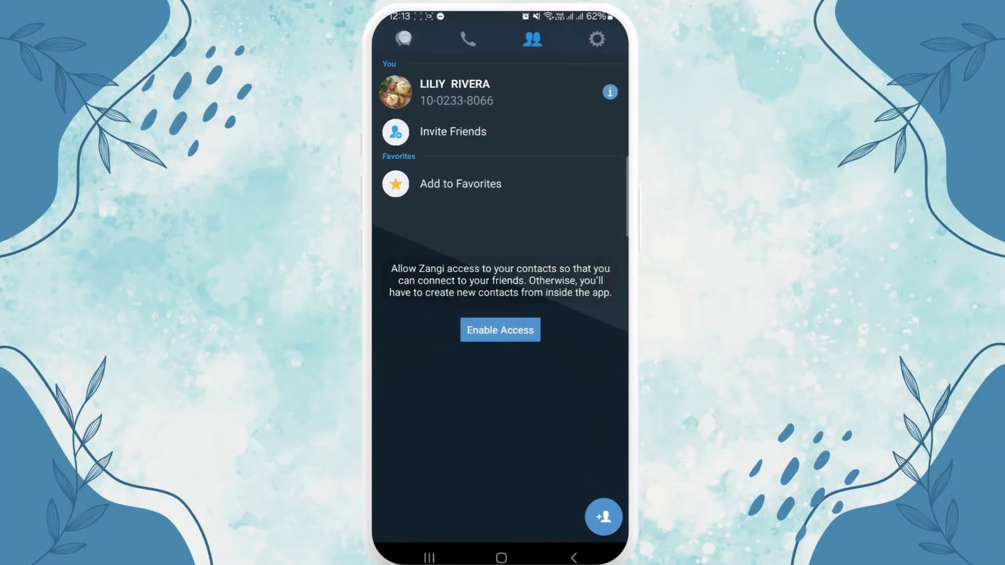
left_click(403, 39)
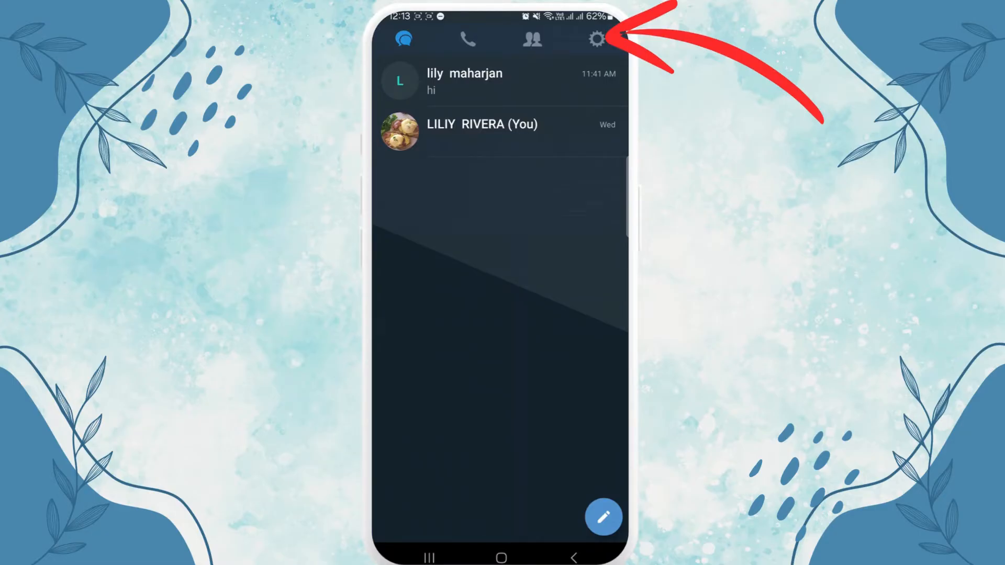
Go to Zangi Settings, then Privacy, to reveal the Delete Account option
left_click(596, 39)
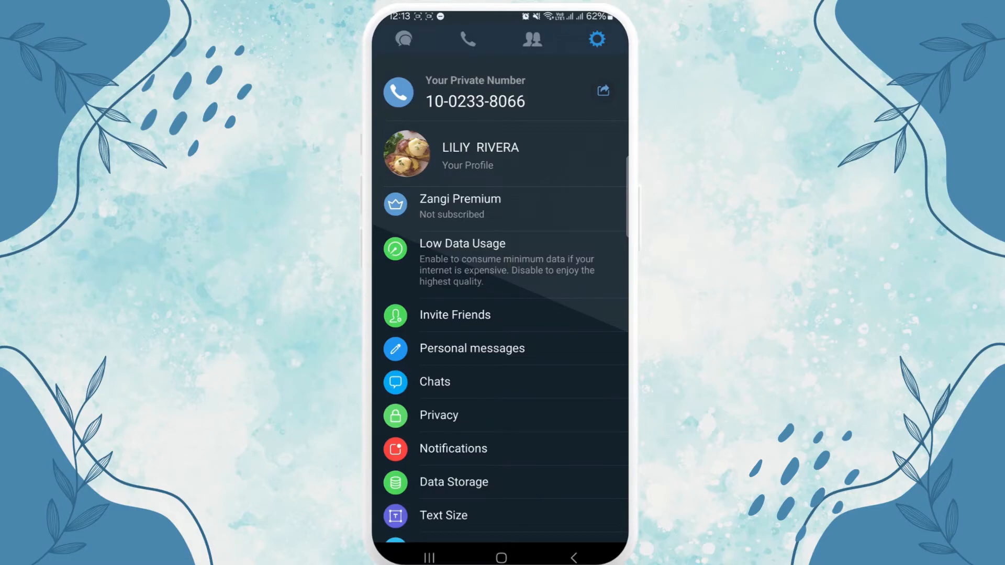
left_click(438, 415)
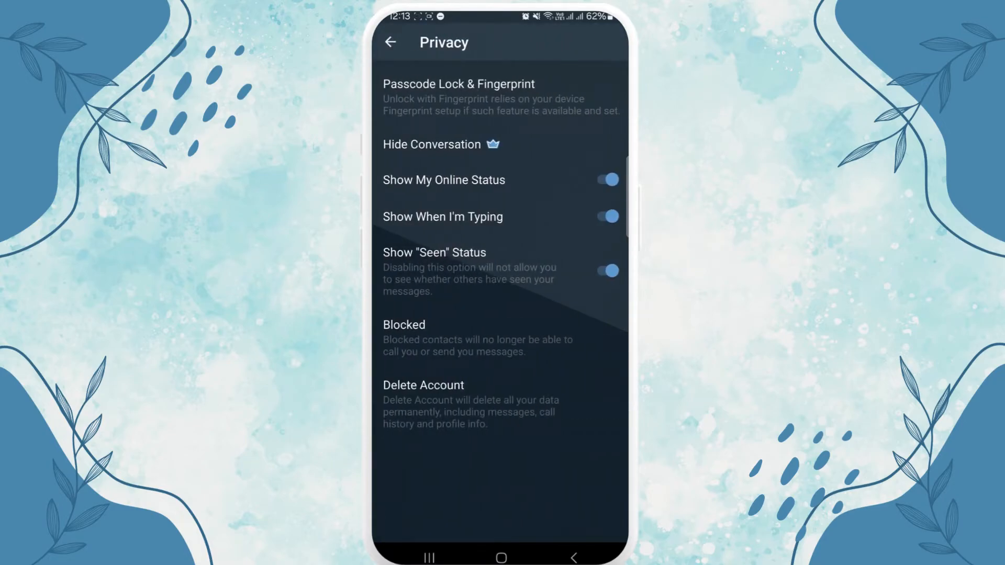